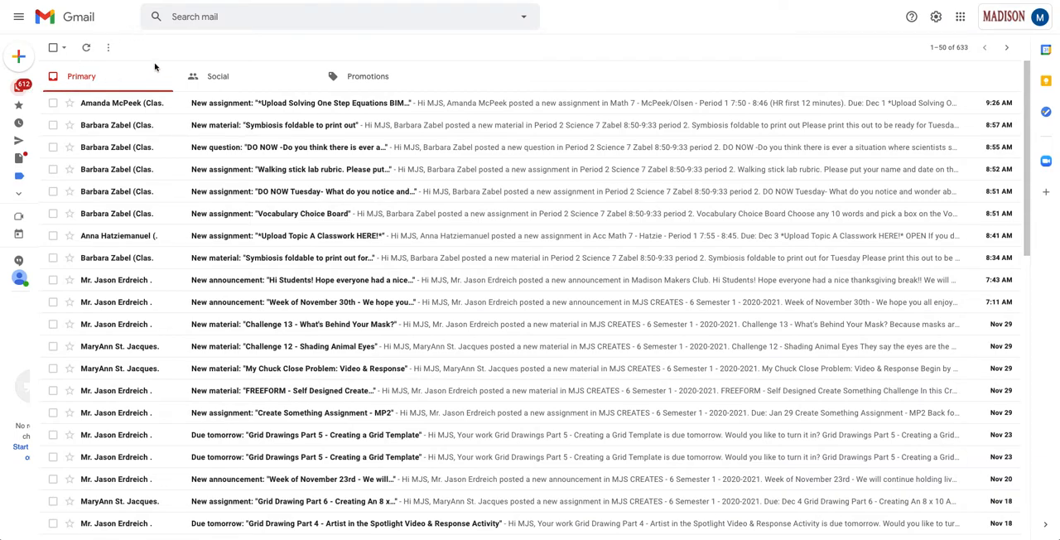
pyautogui.moveTo(157, 102)
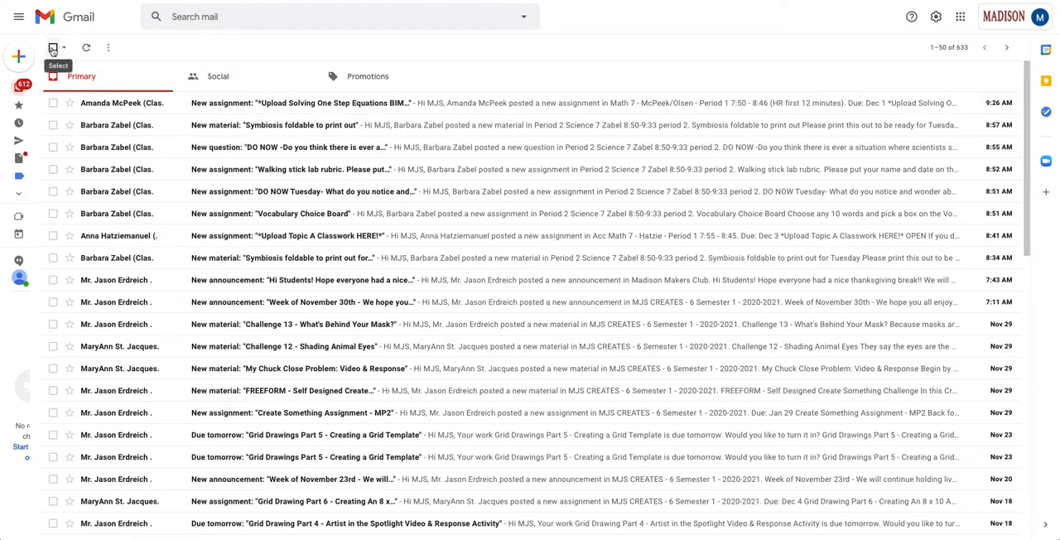
# Select all 633 Primary conversations, extending beyond the 50 visible on the page.
pyautogui.click(53, 46)
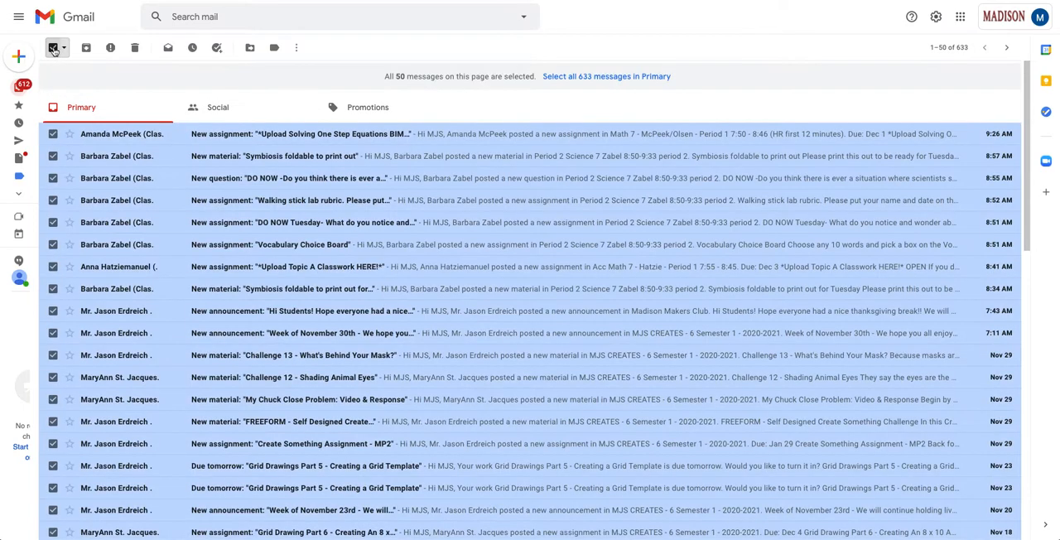
pyautogui.moveTo(762, 82)
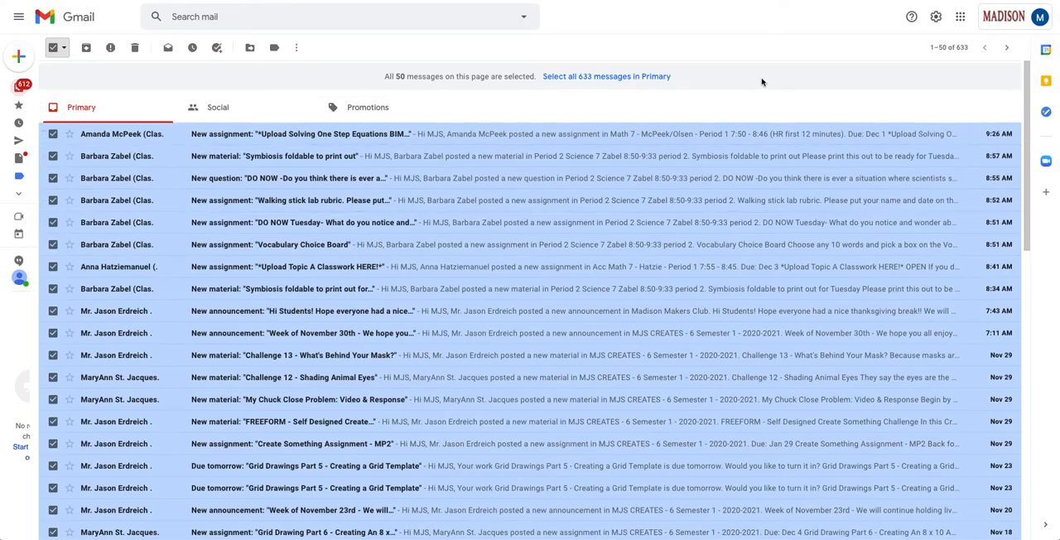
pyautogui.scroll(-3)
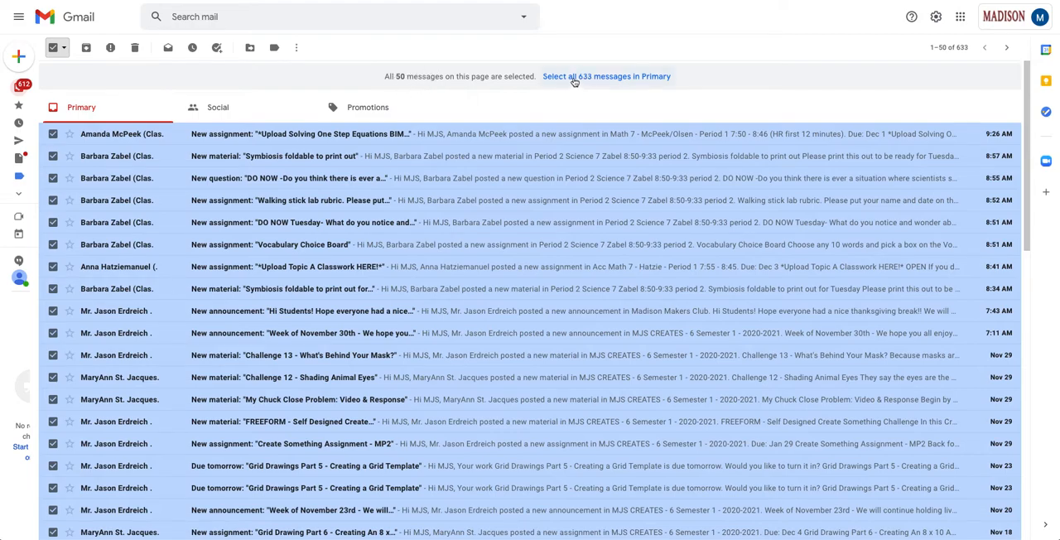
pyautogui.moveTo(586, 86)
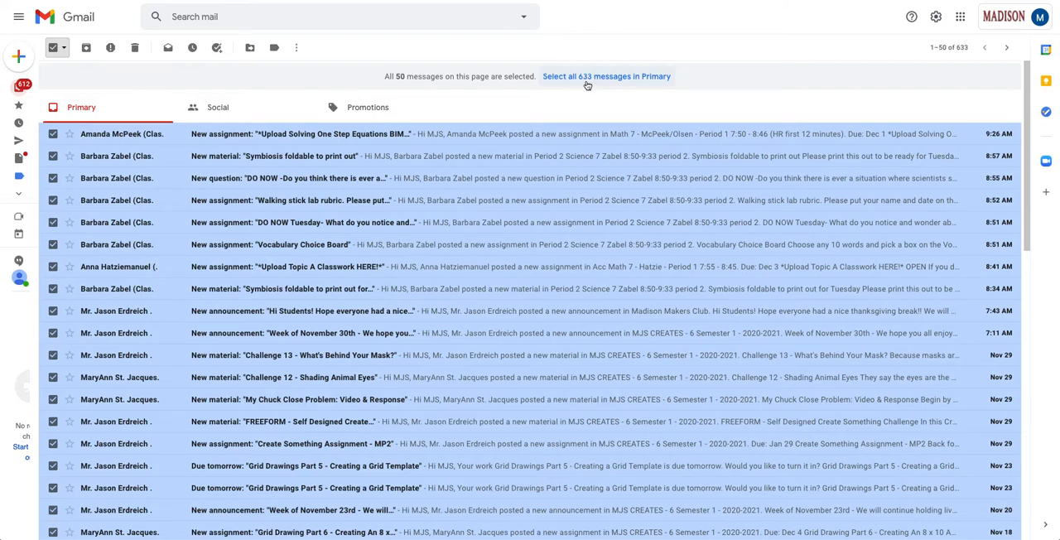
pyautogui.moveTo(605, 76)
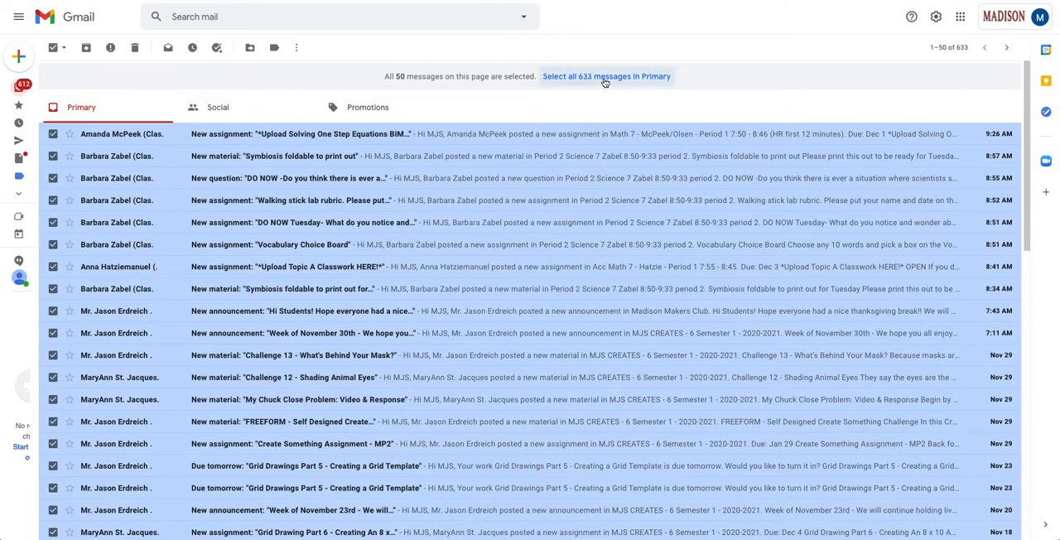
pyautogui.click(606, 76)
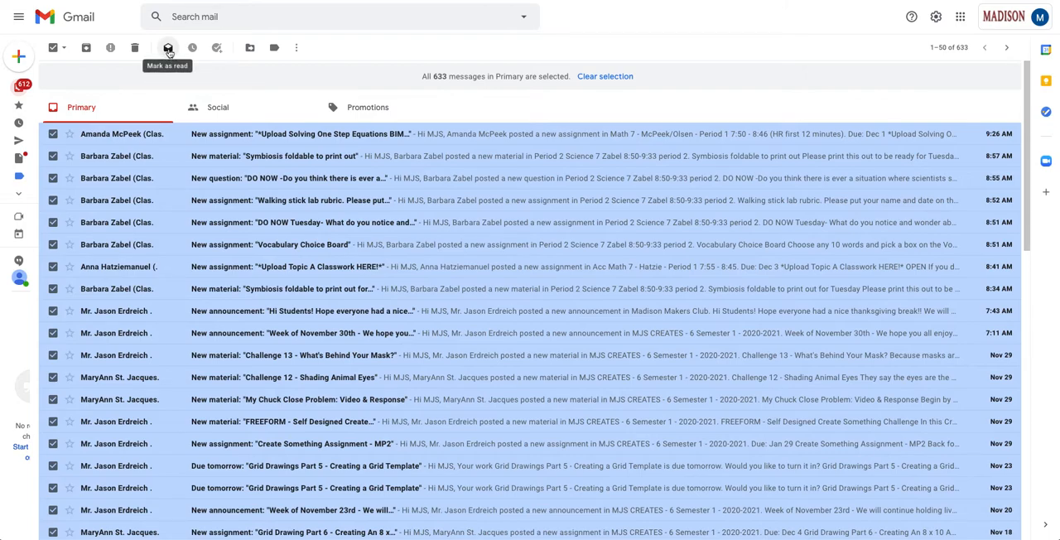
# Mark all 633 selected Primary messages as read and confirm the bulk action.
pyautogui.click(167, 47)
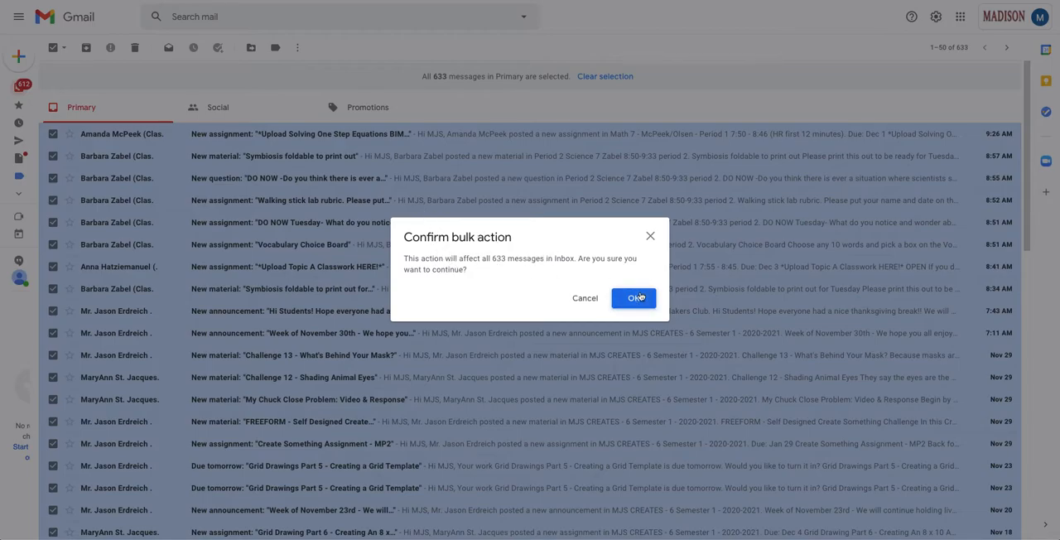
pyautogui.click(633, 299)
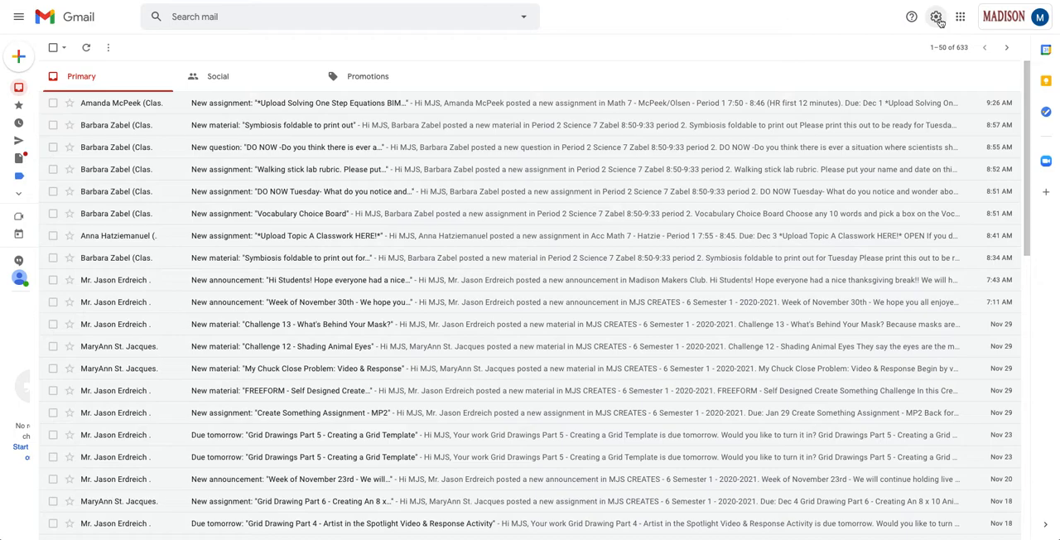
# Switch the inbox type to Unread first via Quick settings.
pyautogui.click(937, 17)
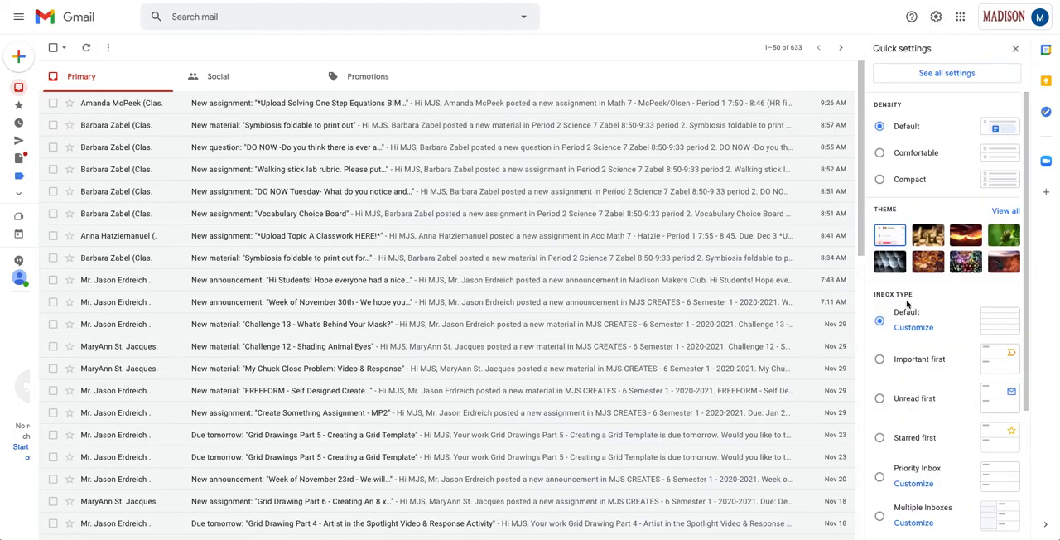
pyautogui.click(880, 398)
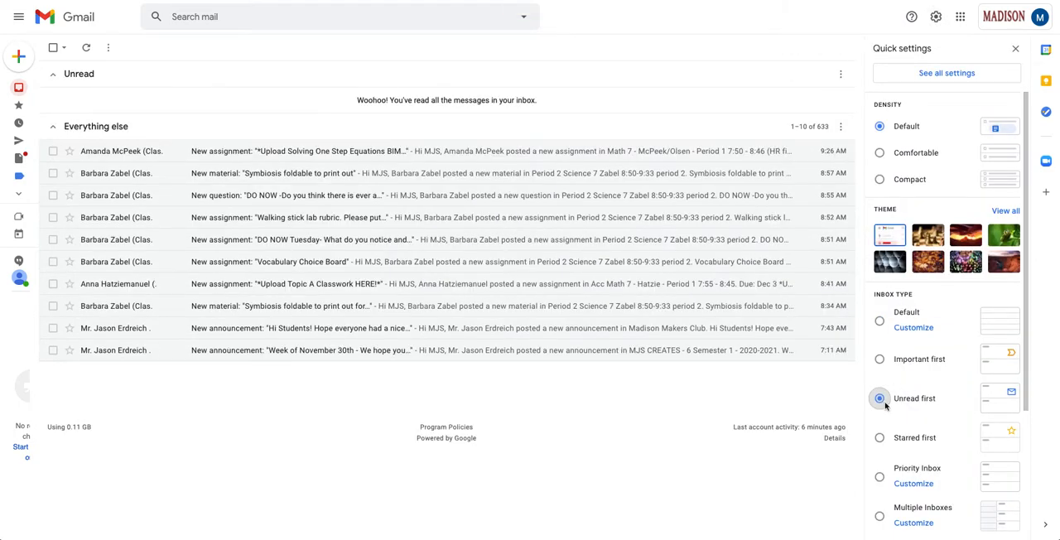
# Close Quick settings, leaving the empty Unread section above Everything else.
pyautogui.click(1015, 48)
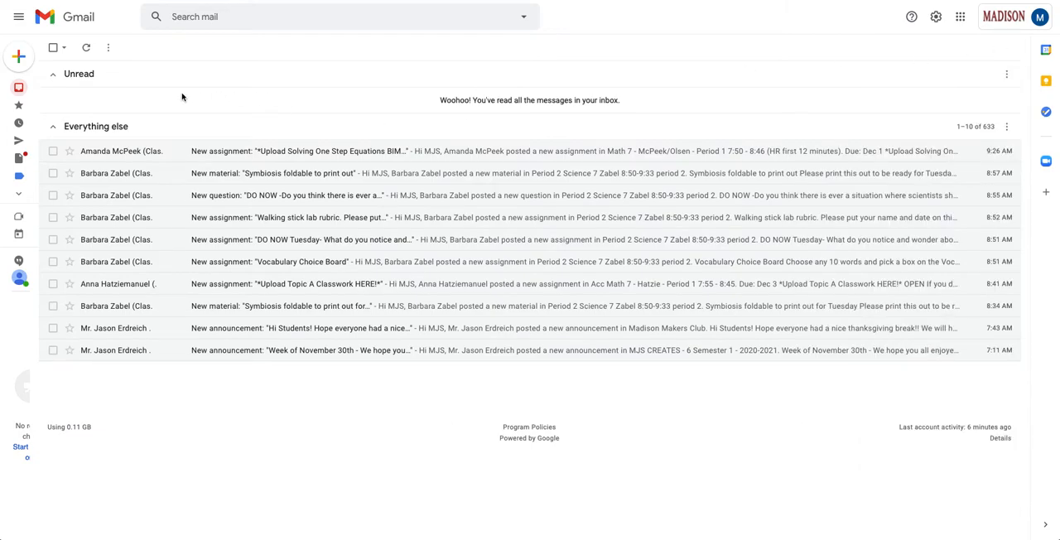
pyautogui.moveTo(580, 109)
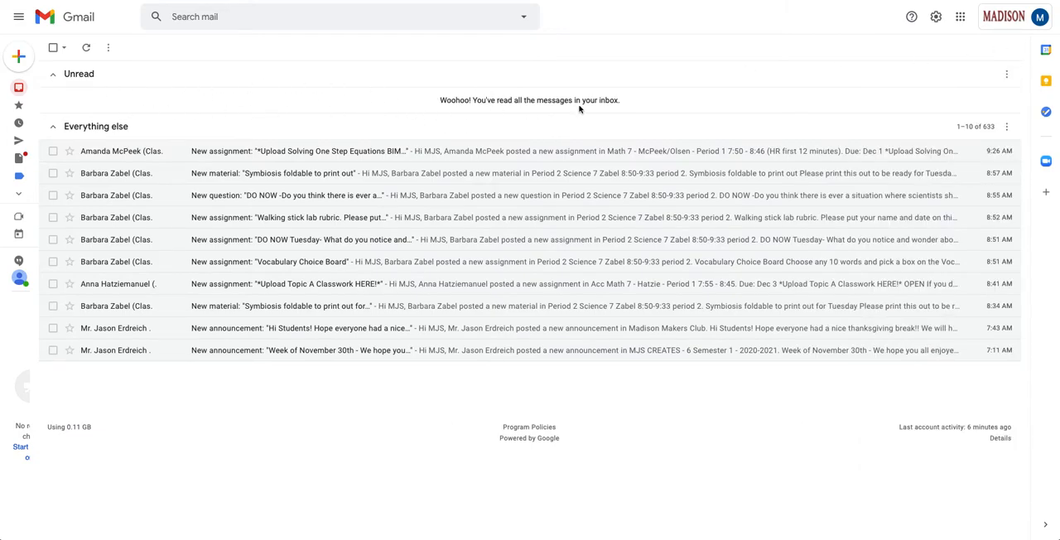
pyautogui.moveTo(313, 106)
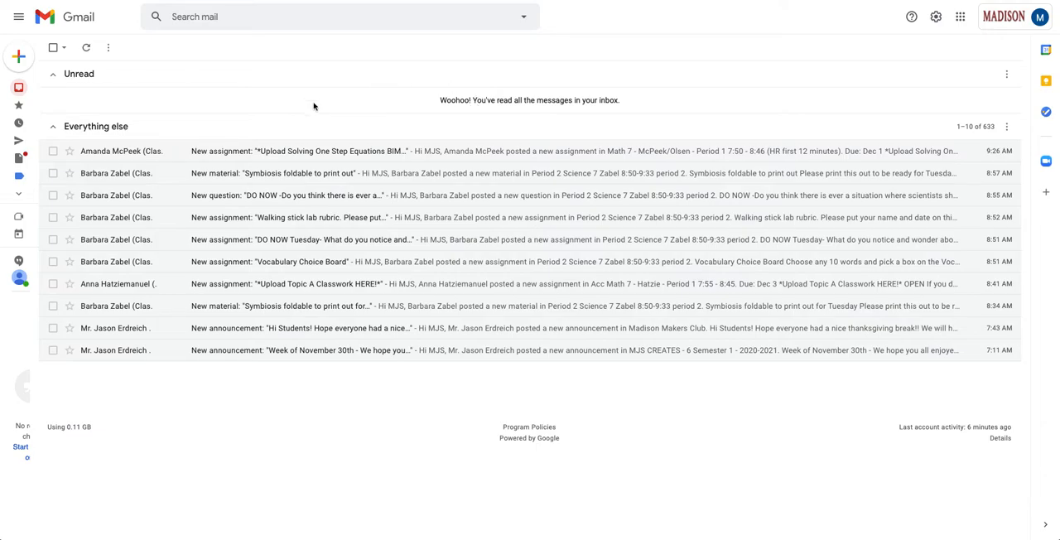
pyautogui.moveTo(315, 116)
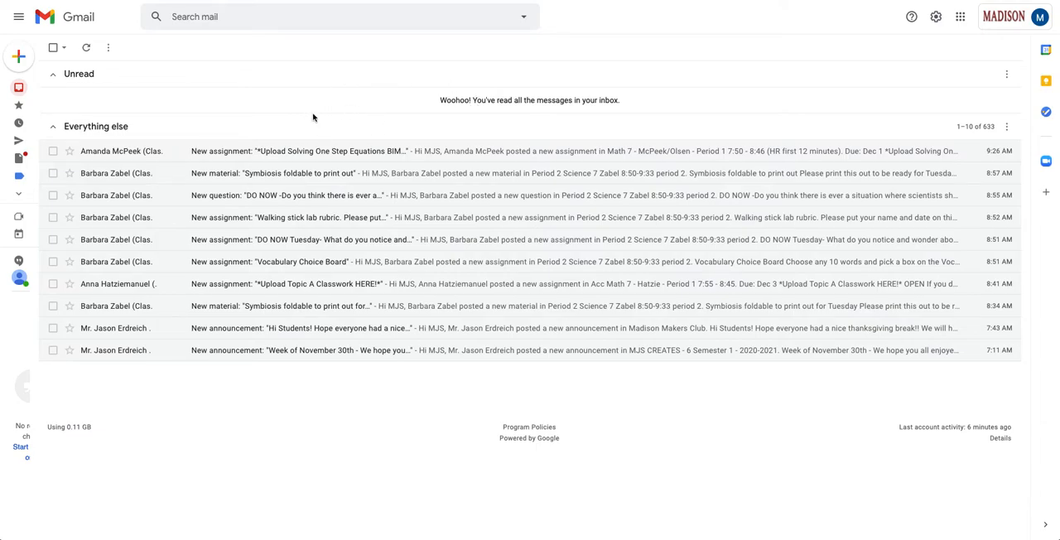
pyautogui.moveTo(122, 73)
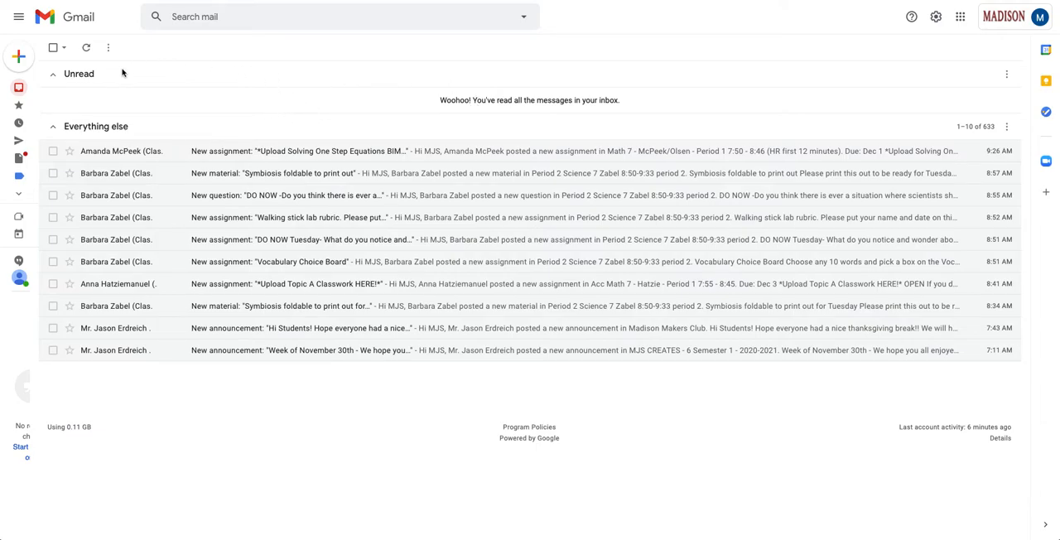
pyautogui.moveTo(116, 304)
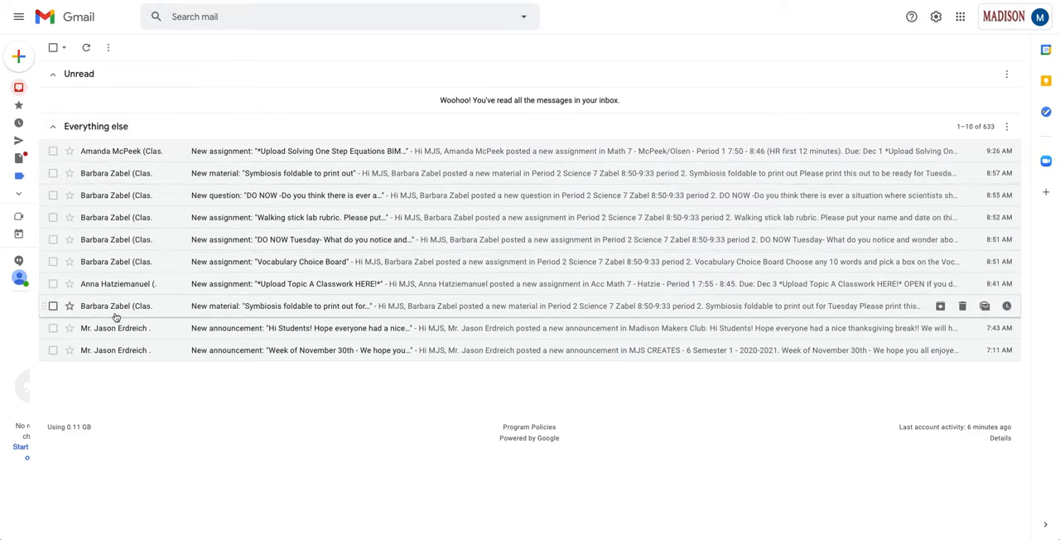